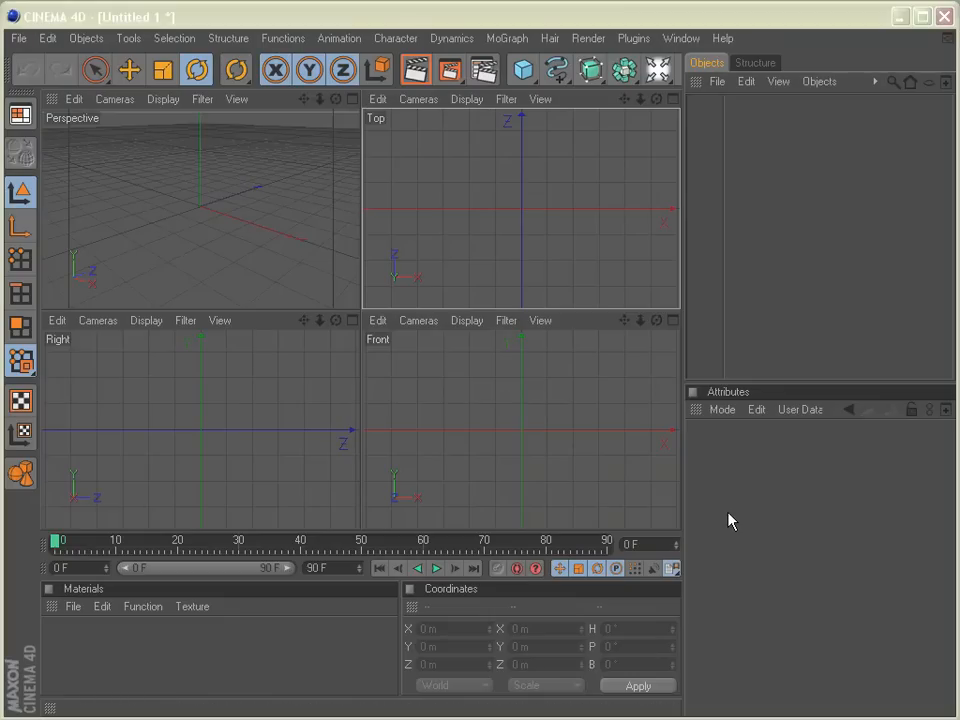
mouse_move(736, 510)
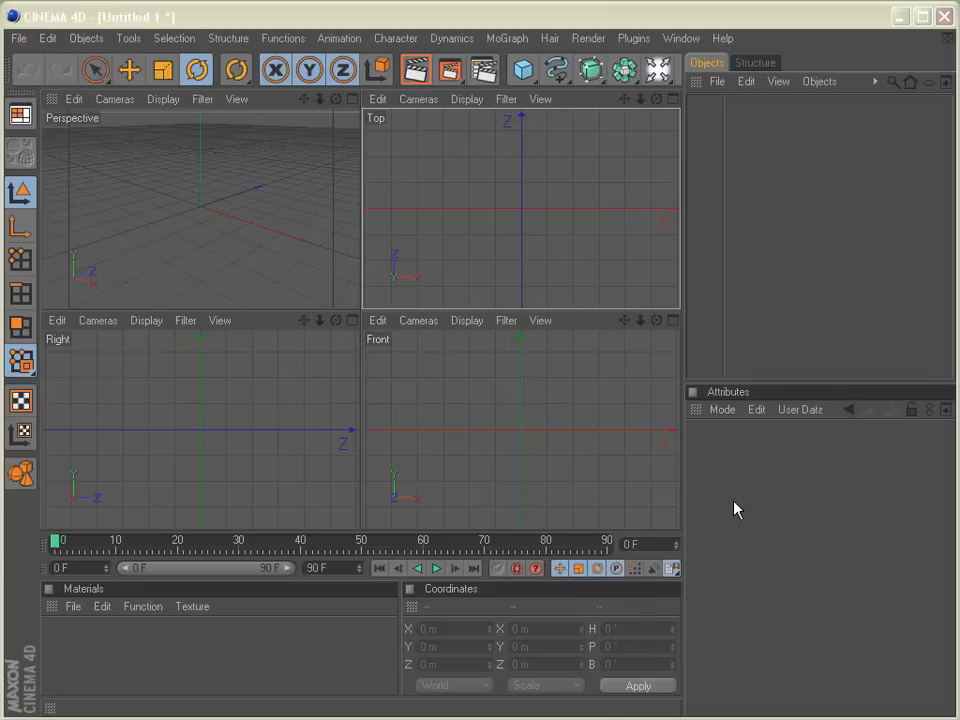
mouse_move(50, 44)
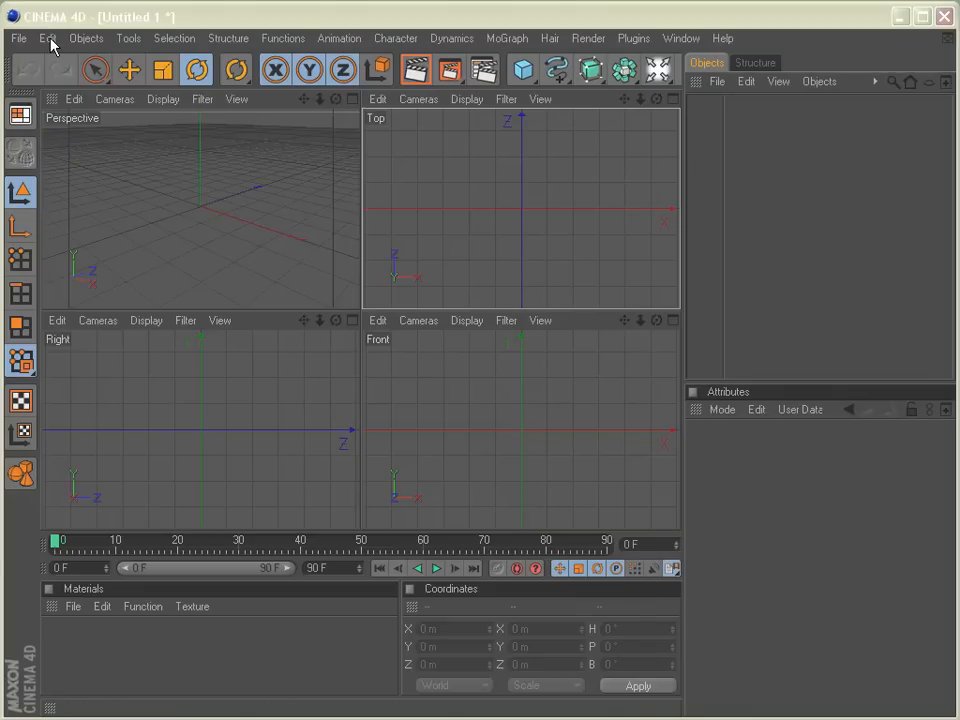
- Bring up Preferences from the Edit menu on the Common settings page
left_click(48, 38)
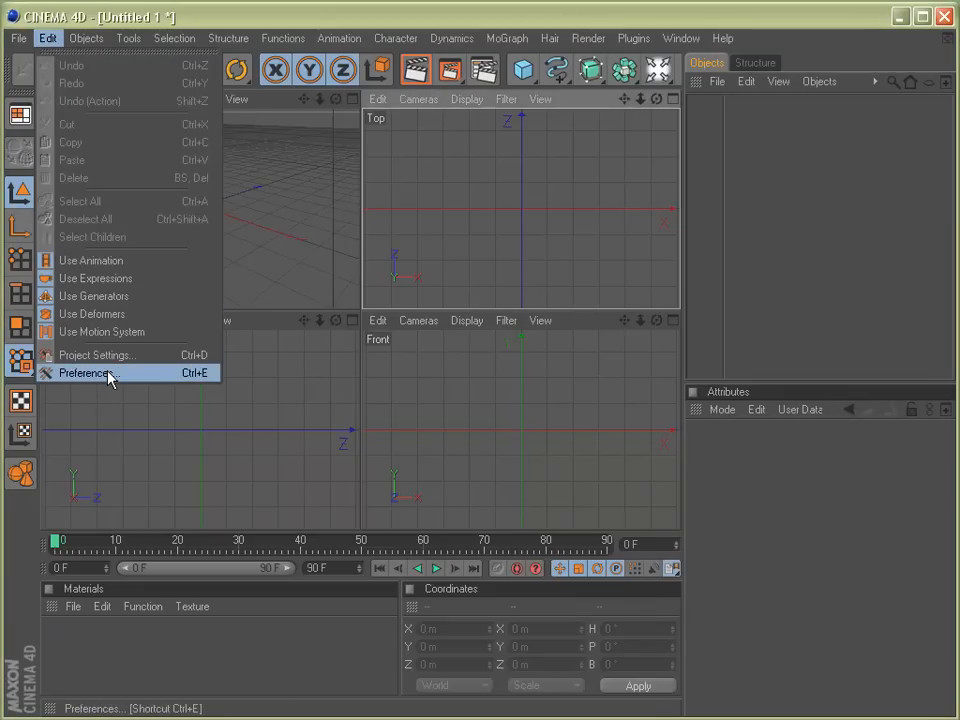
left_click(84, 372)
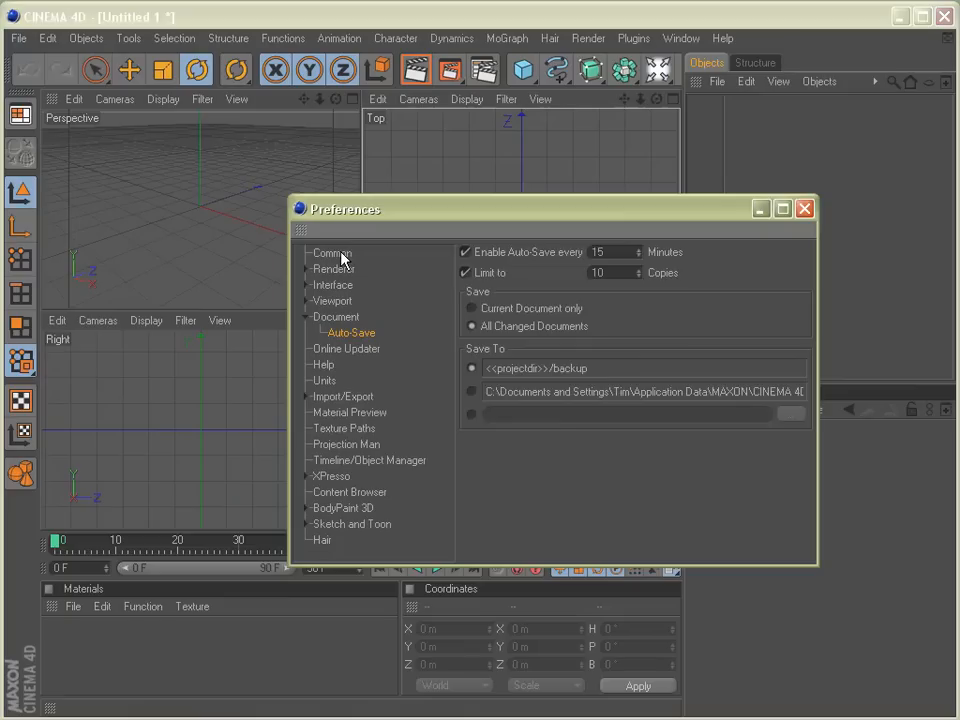
left_click(332, 252)
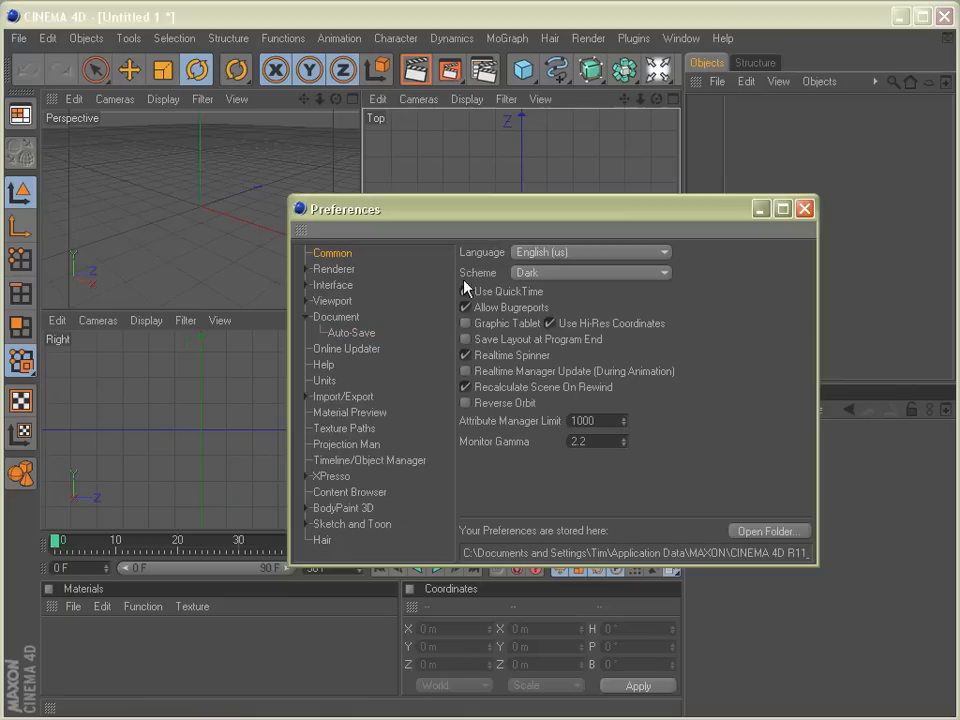
- Try the Light interface scheme, then set the scheme back to Dark
left_click(664, 272)
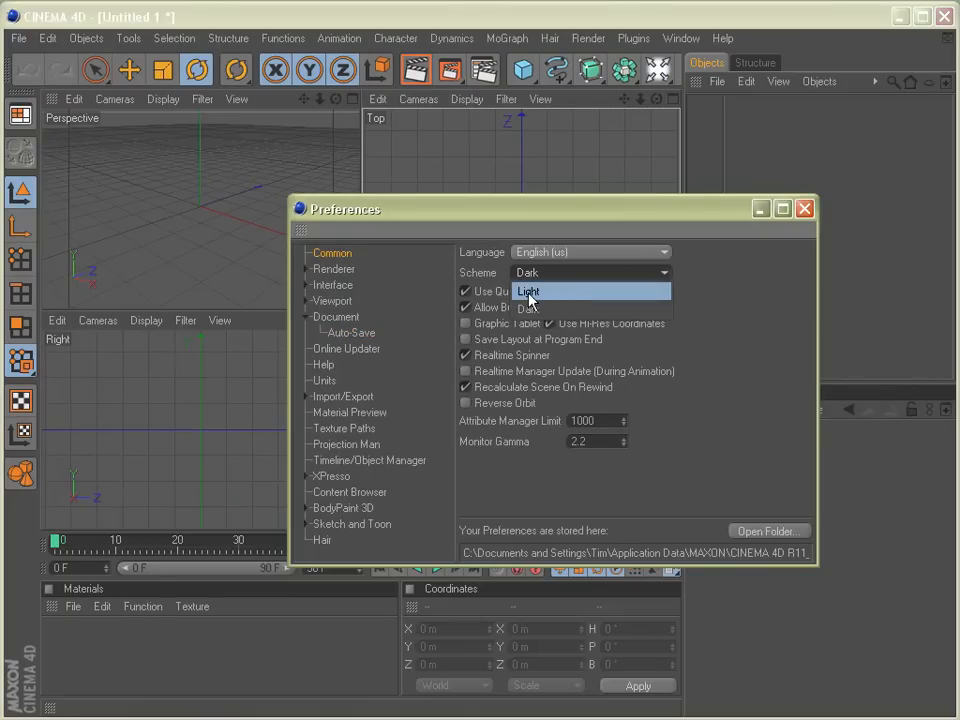
left_click(528, 292)
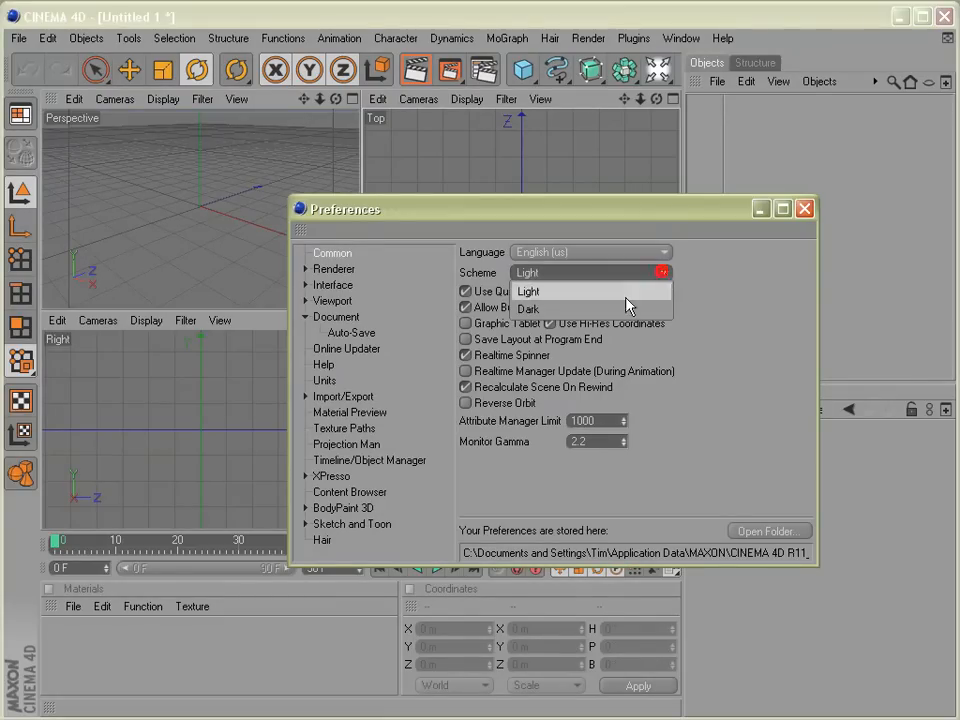
left_click(528, 308)
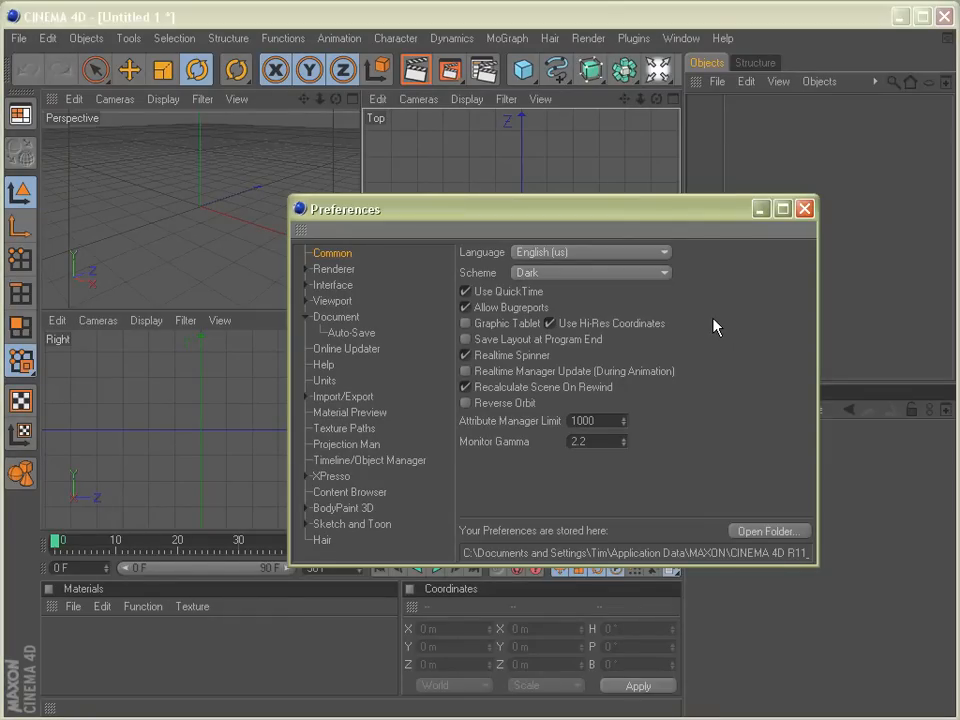
mouse_move(504, 308)
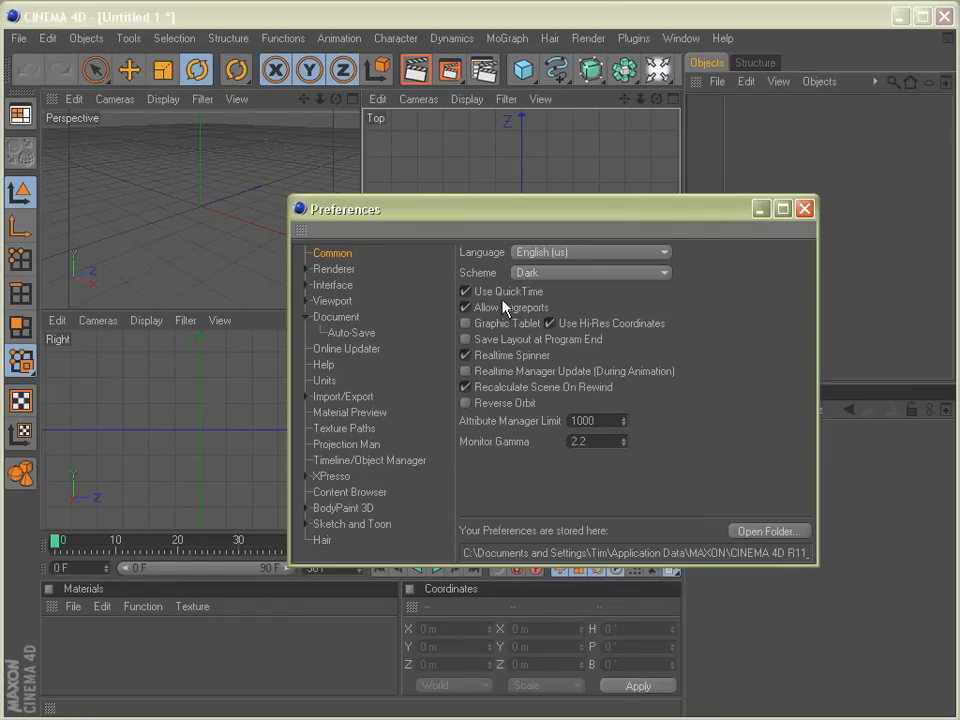
- Show the Document preferences page for the undo depth setting
left_click(336, 316)
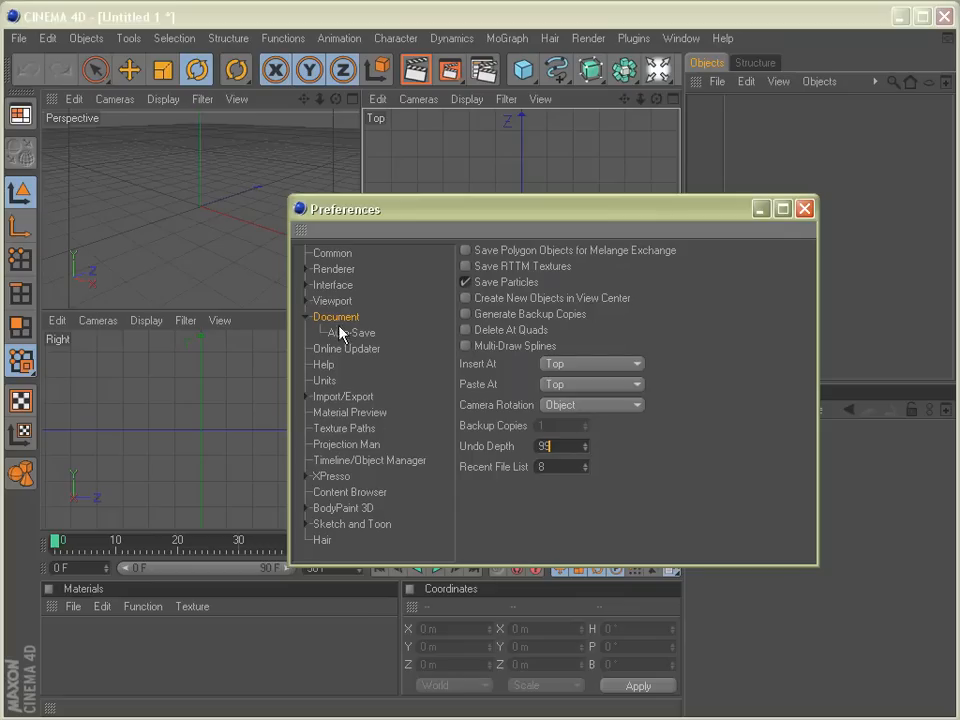
- Show the Auto-Save page and enable auto-save
left_click(352, 332)
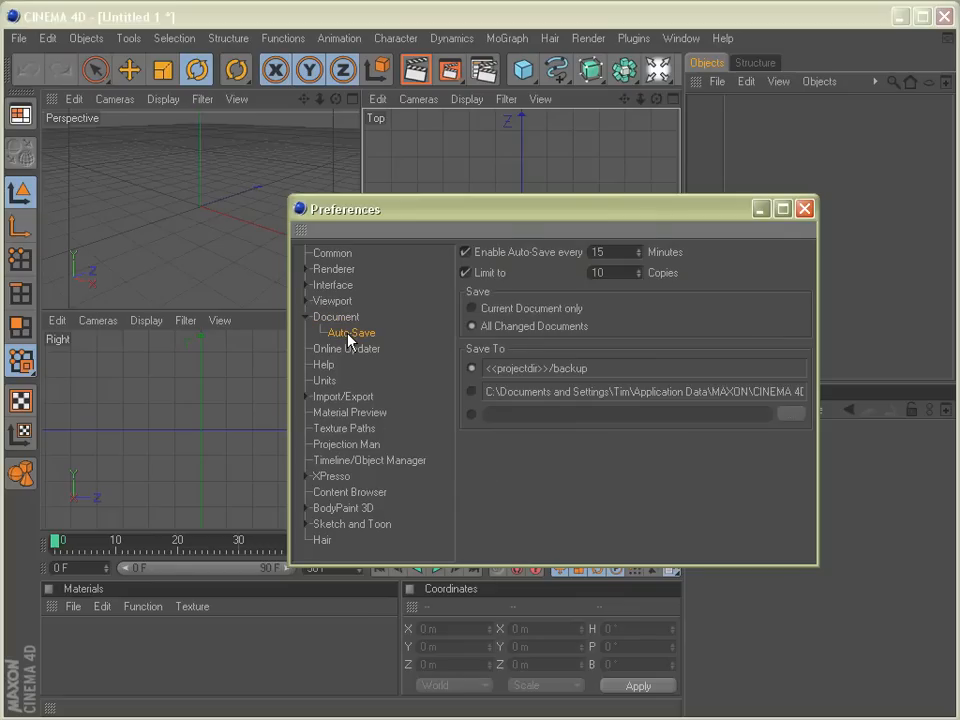
mouse_move(496, 268)
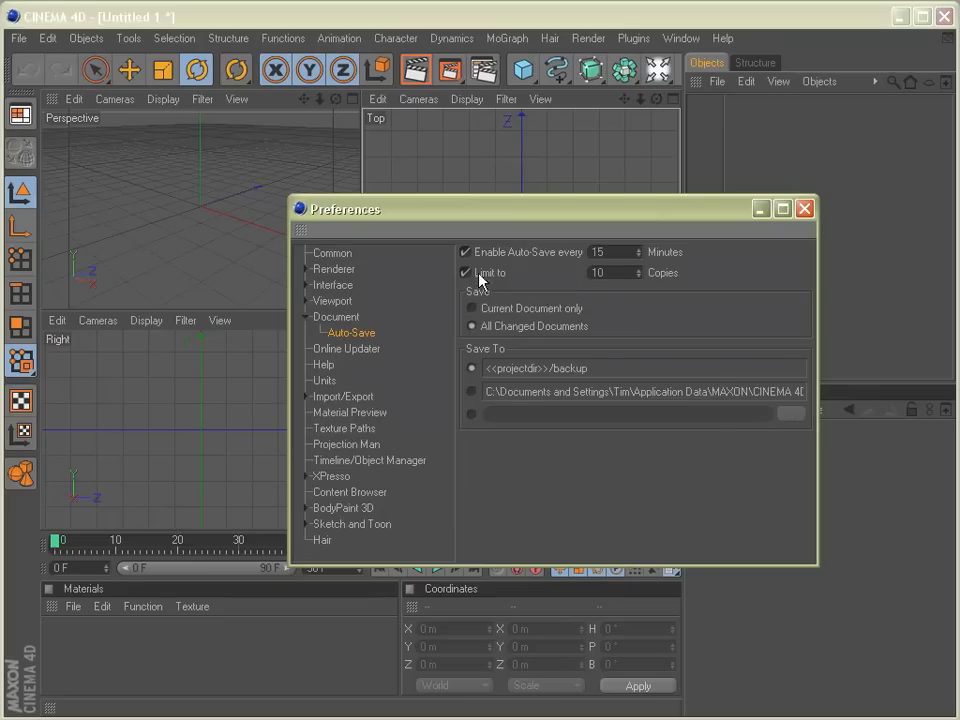
left_click(464, 272)
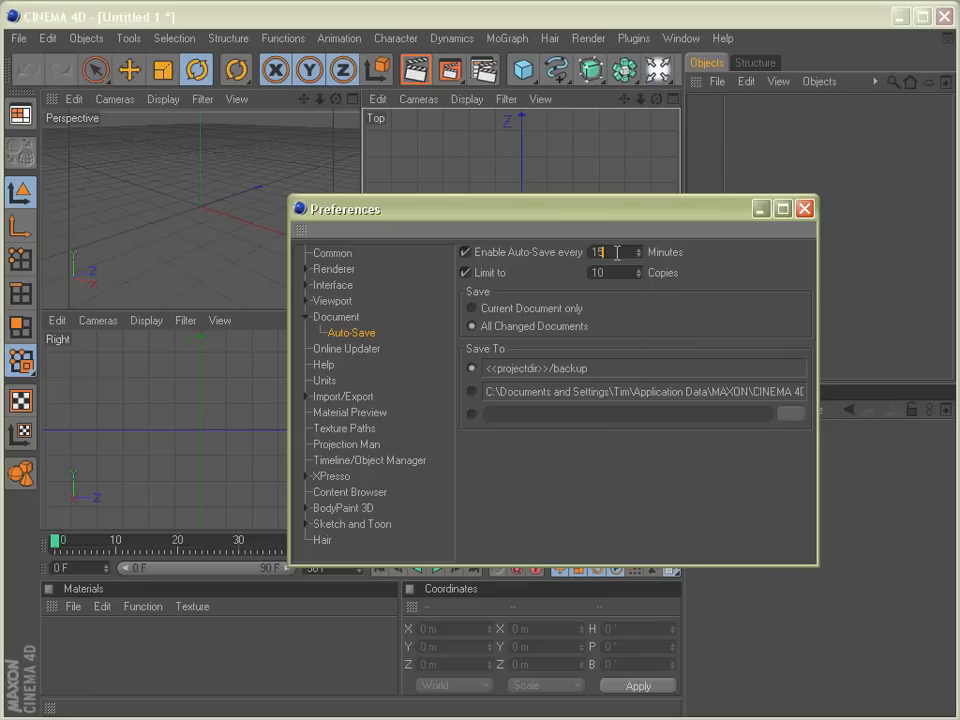
mouse_move(512, 292)
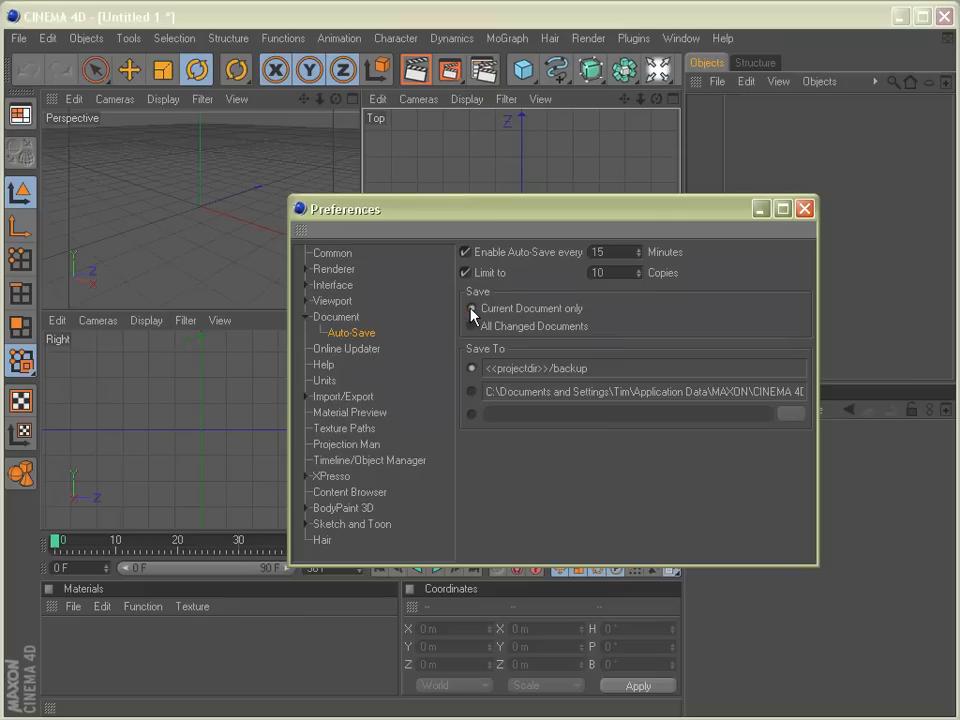
- Have auto-save store all changed documents instead of only the current one
left_click(472, 326)
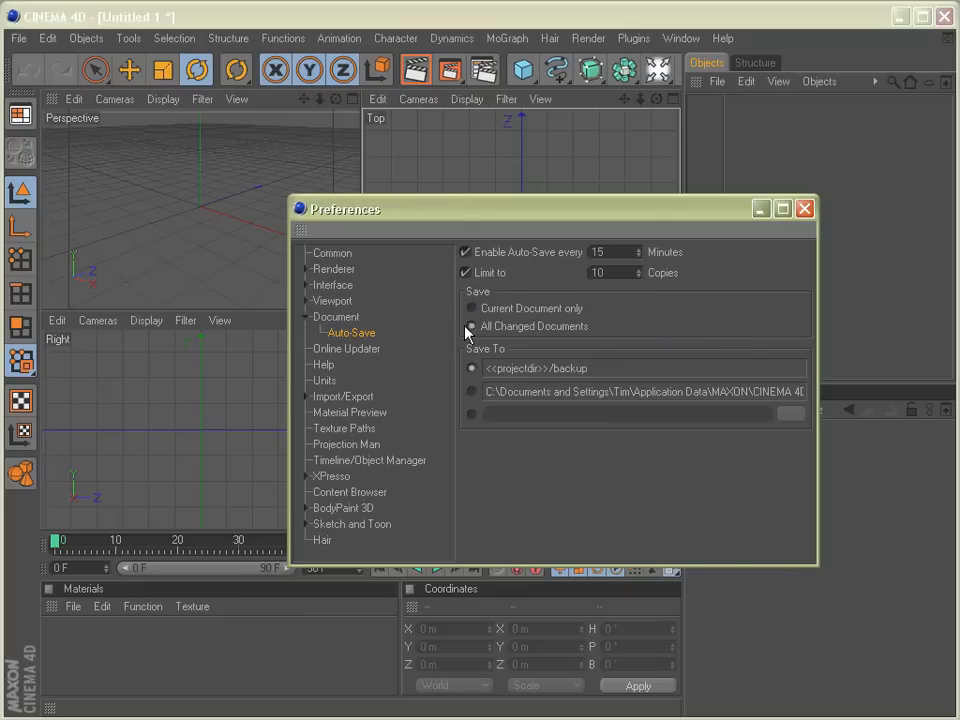
mouse_move(608, 332)
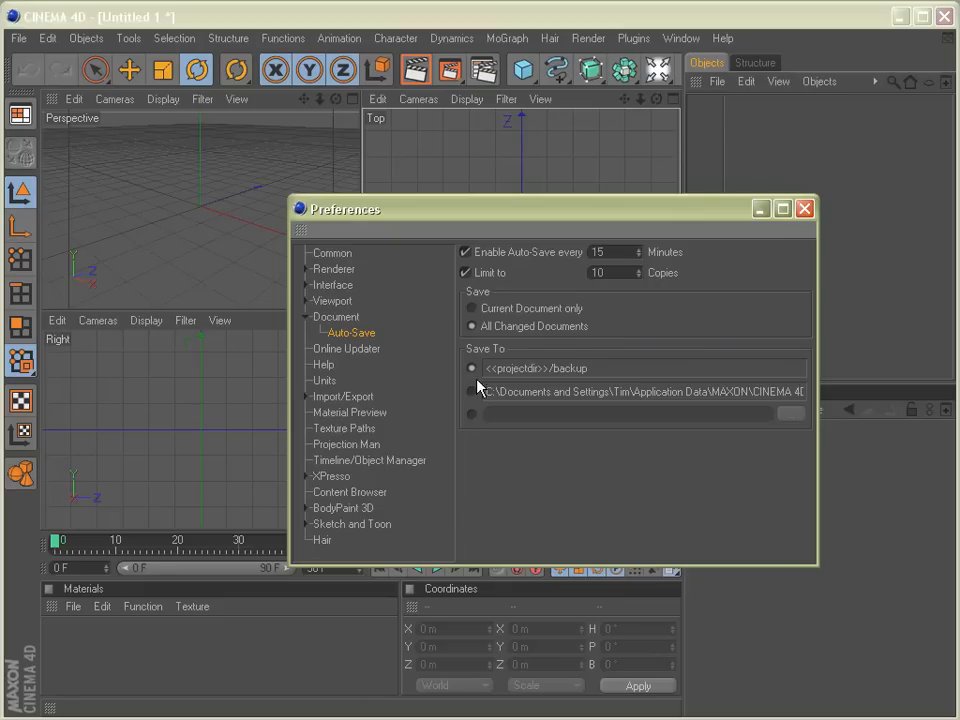
- Pick the project backup folder as save location, then try the application data and custom folder options
left_click(472, 368)
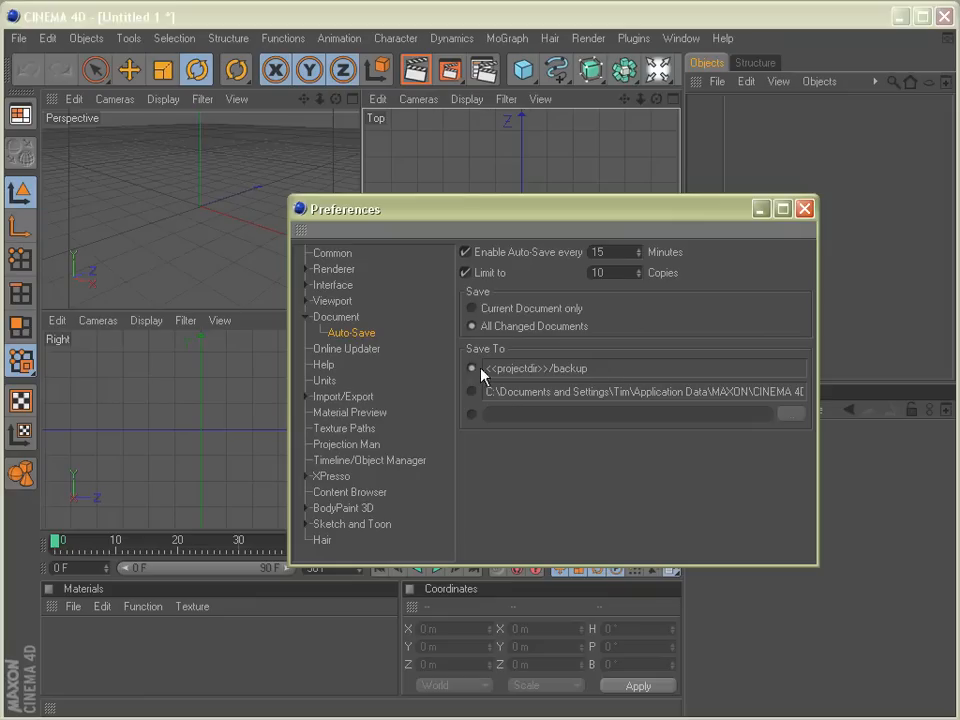
mouse_move(600, 370)
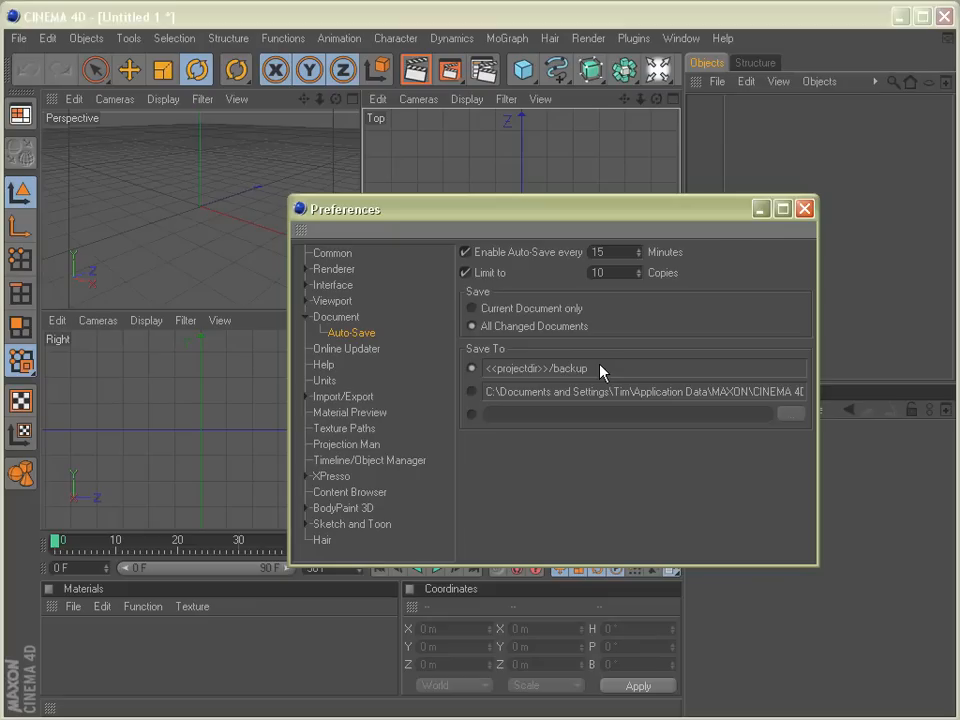
mouse_move(470, 388)
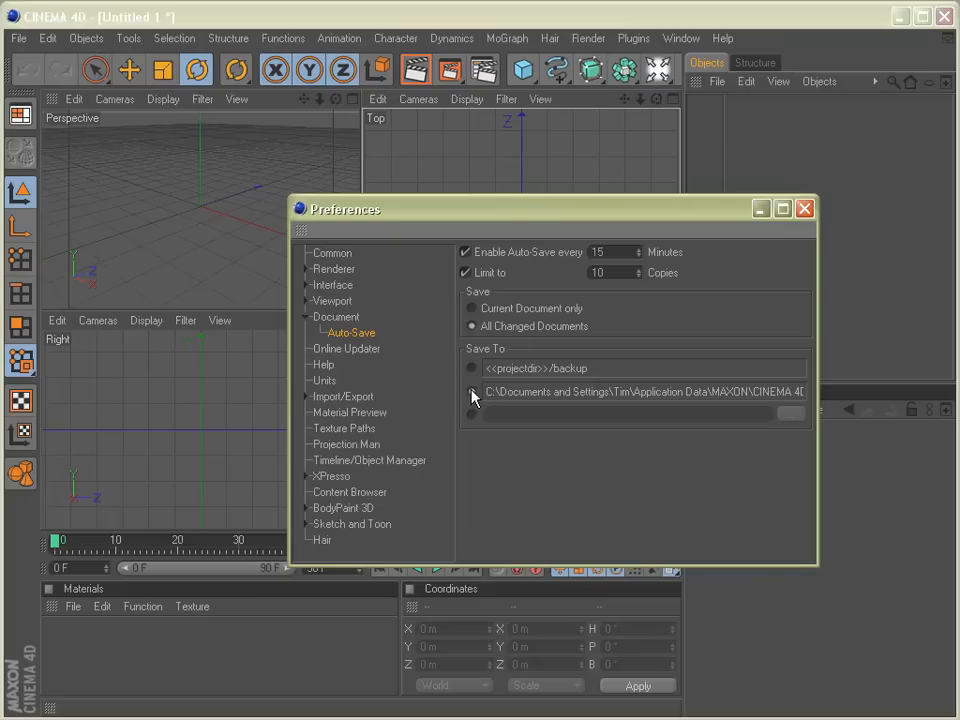
left_click(472, 390)
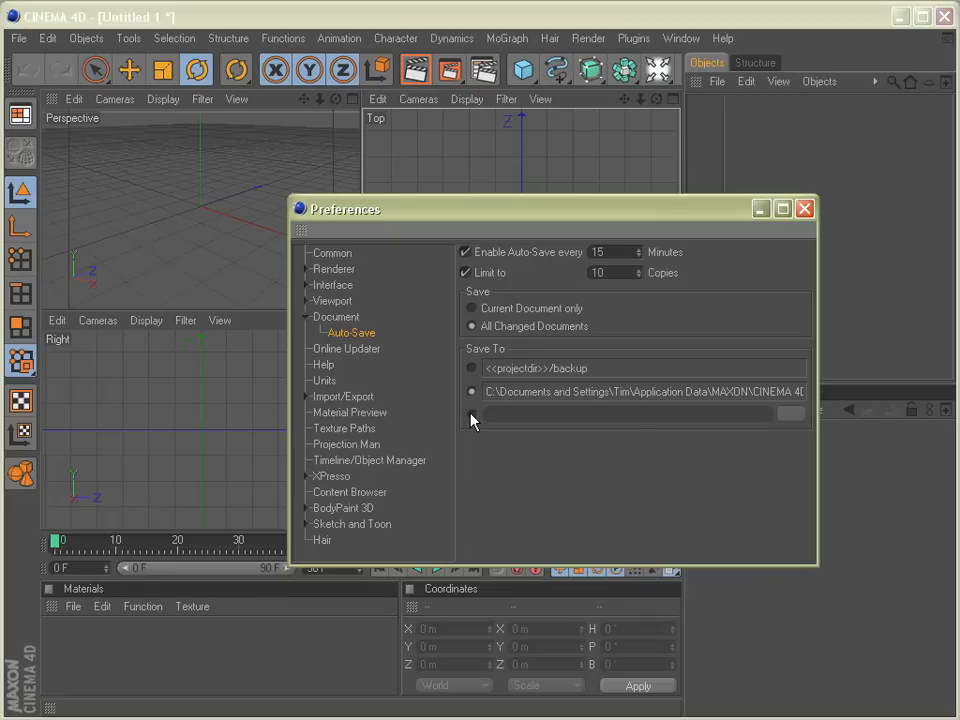
left_click(472, 414)
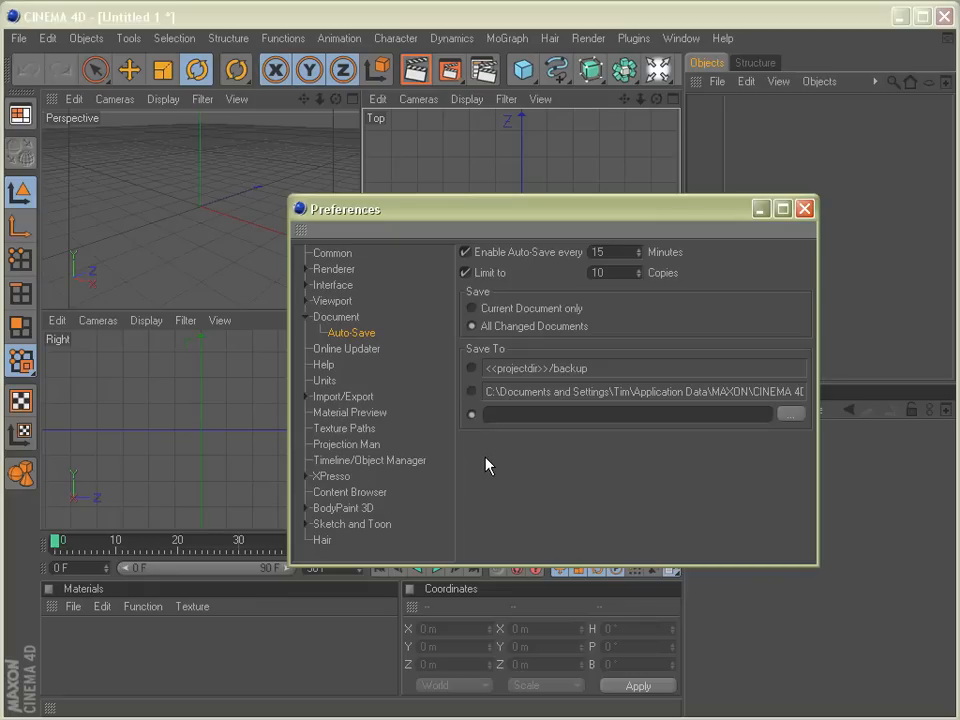
mouse_move(464, 370)
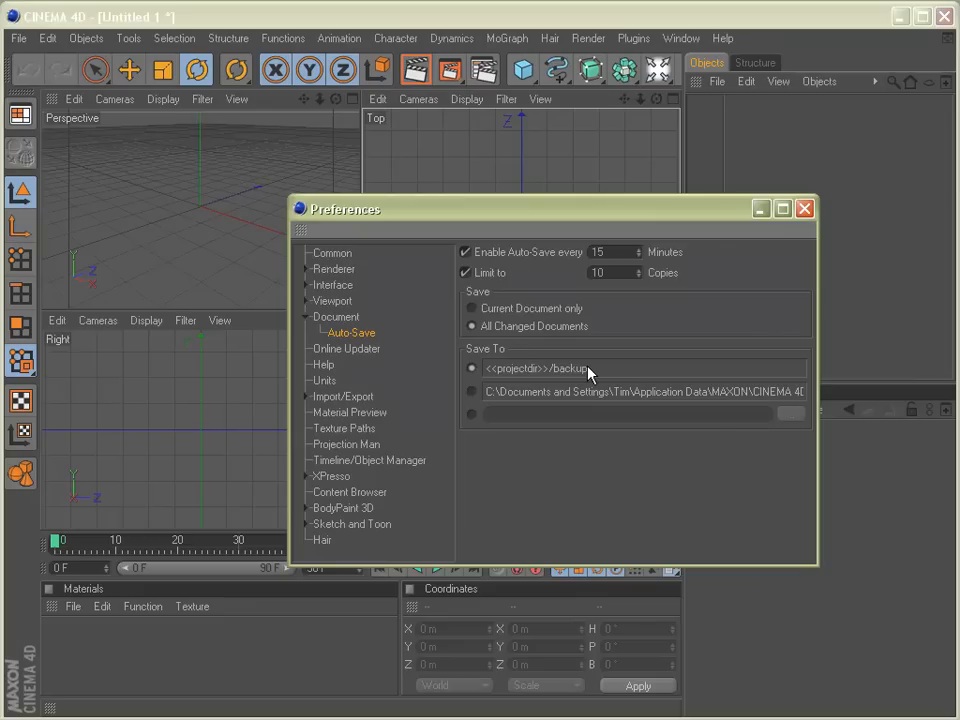
mouse_move(710, 348)
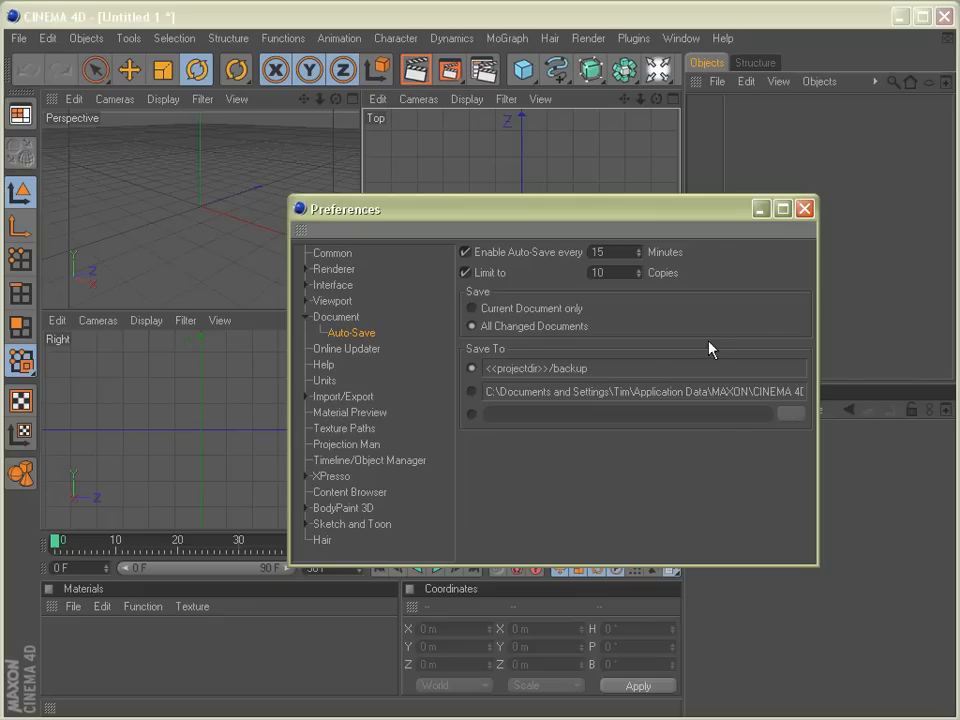
- Close the Preferences window and return to the untitled scene
left_click(804, 208)
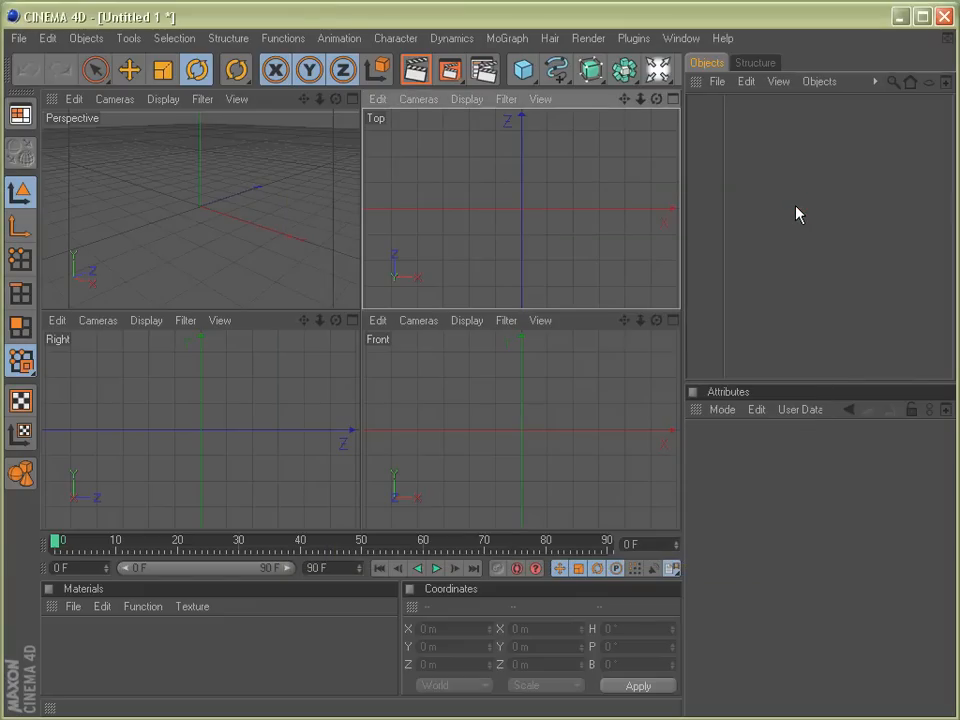